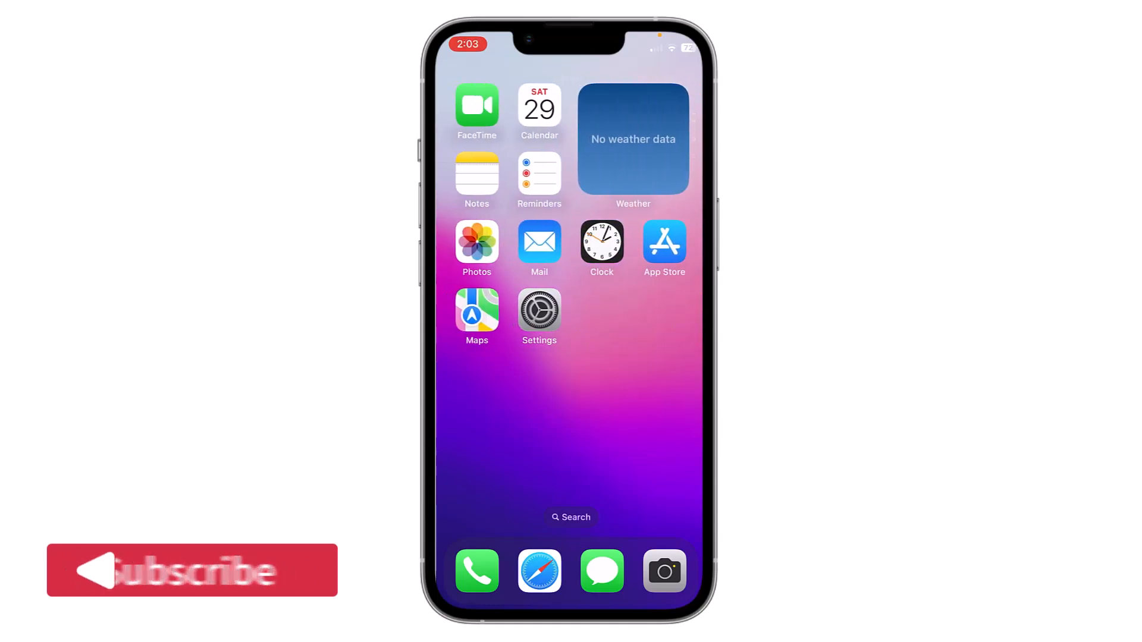
# Swipe to the Social folder and launch WhatsApp
pyautogui.hscroll(-3)
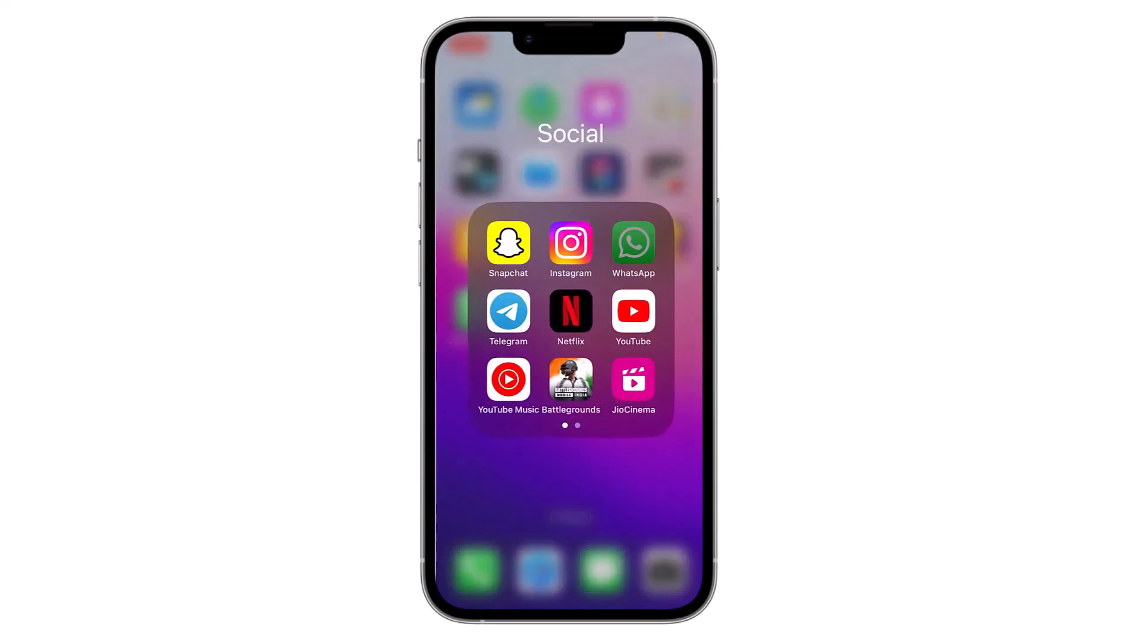
pyautogui.click(632, 241)
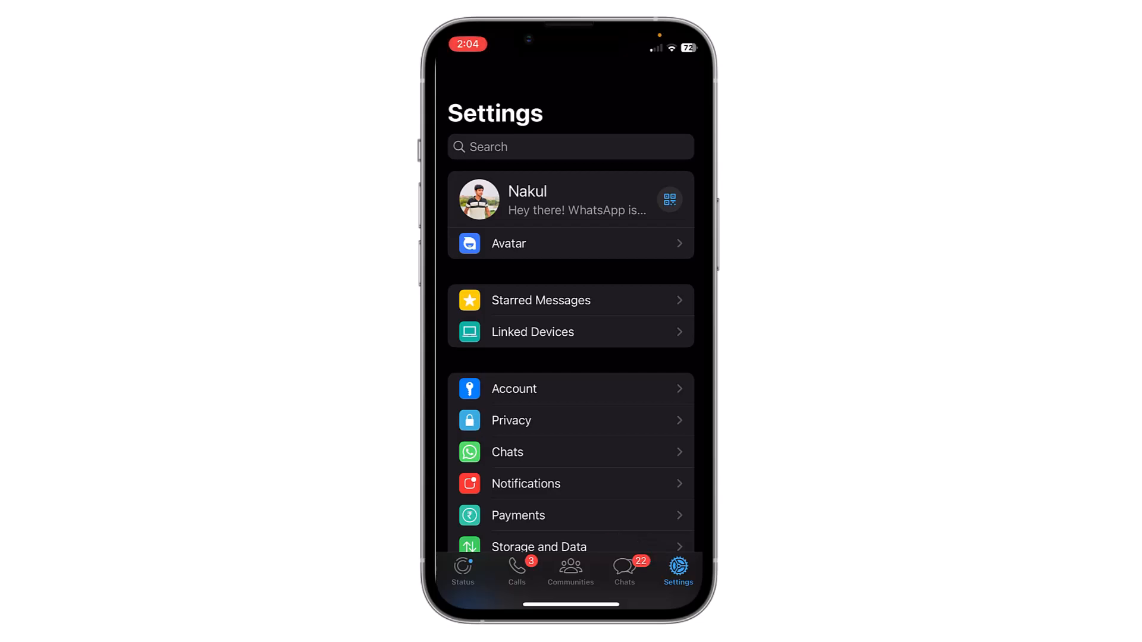
# Go to Settings > Privacy and scroll down to Screen Lock
pyautogui.click(570, 420)
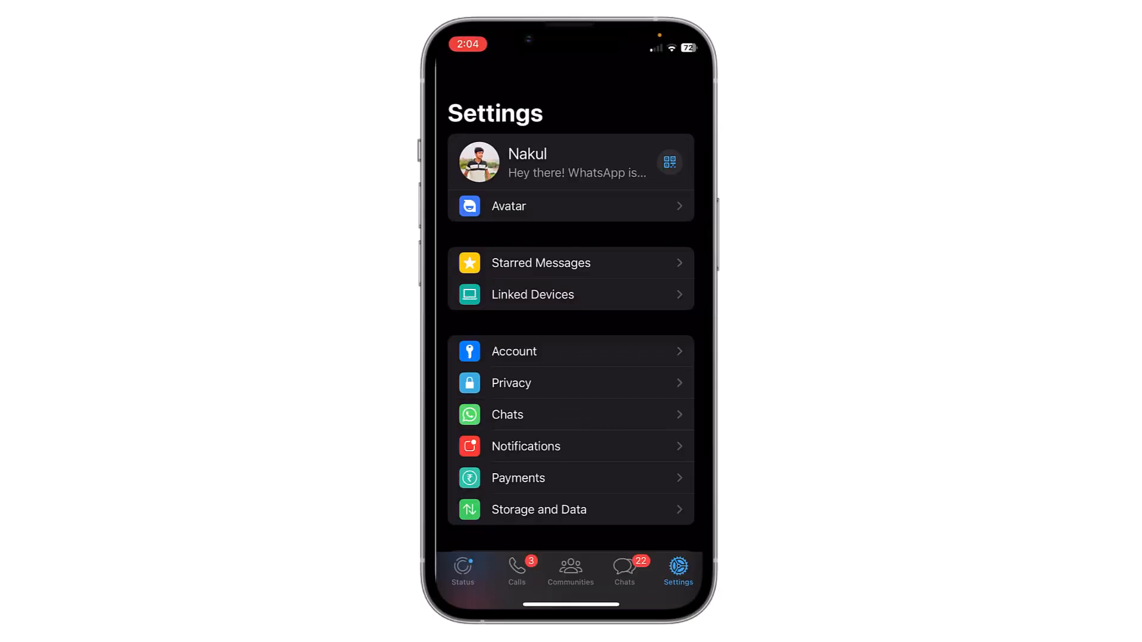
pyautogui.click(510, 383)
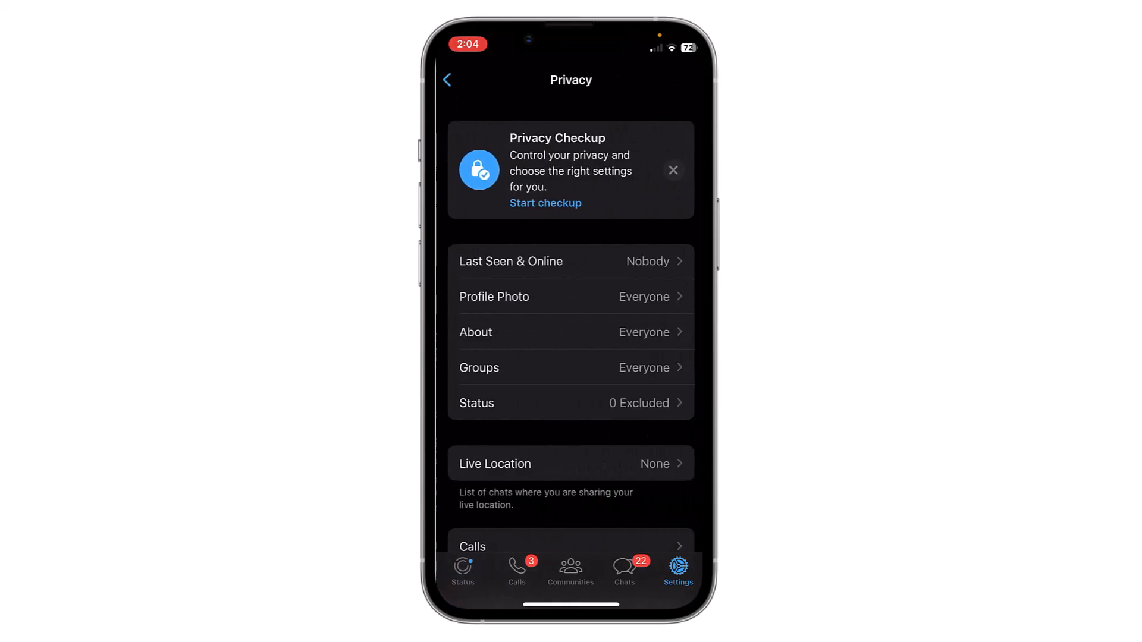
pyautogui.scroll(-3)
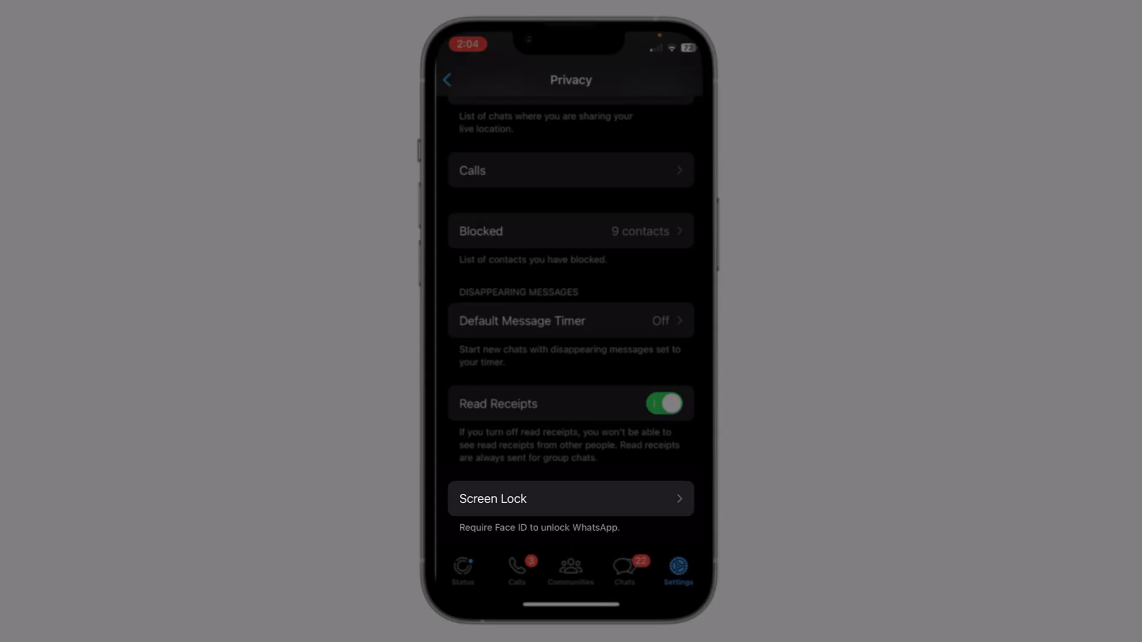
# Enable Require Face ID under Screen Lock, then return to Privacy
pyautogui.click(570, 498)
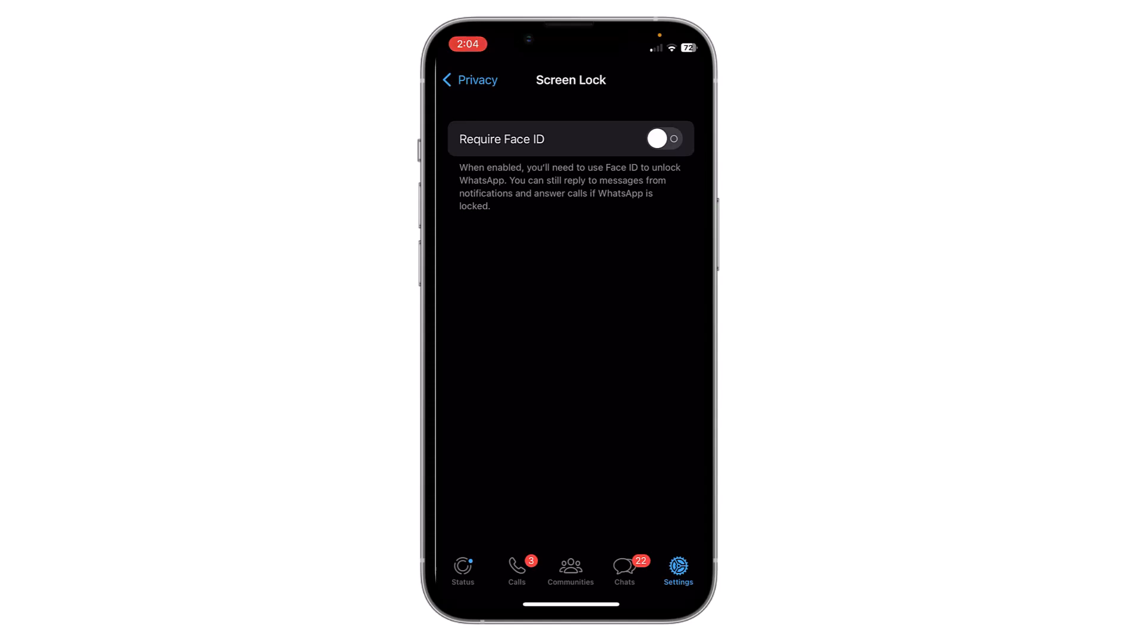
pyautogui.click(662, 139)
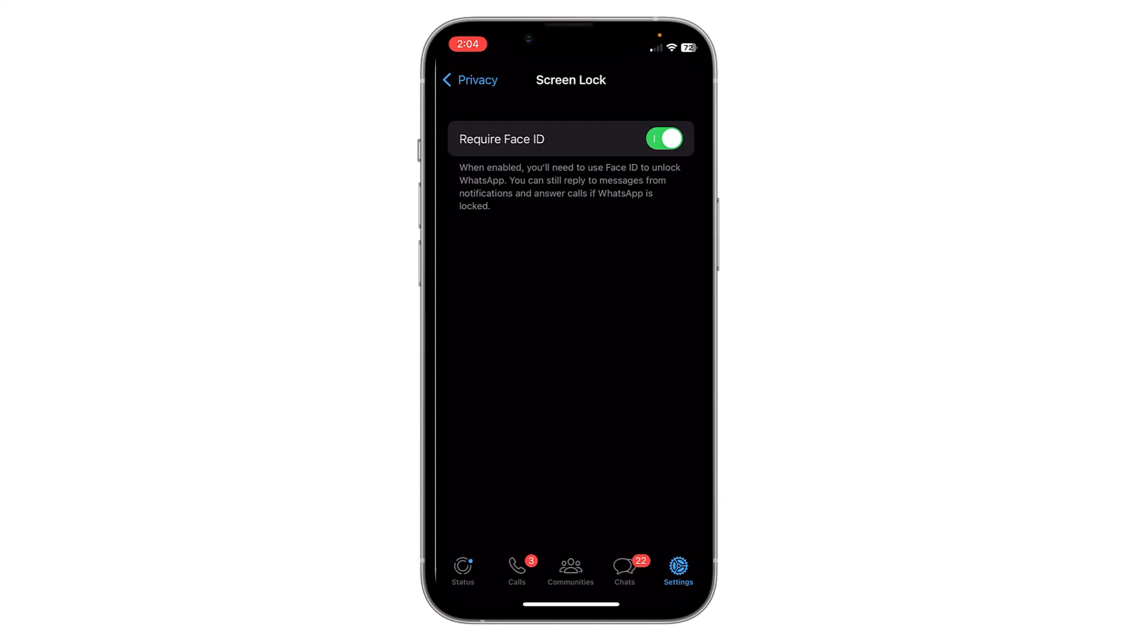
pyautogui.click(470, 80)
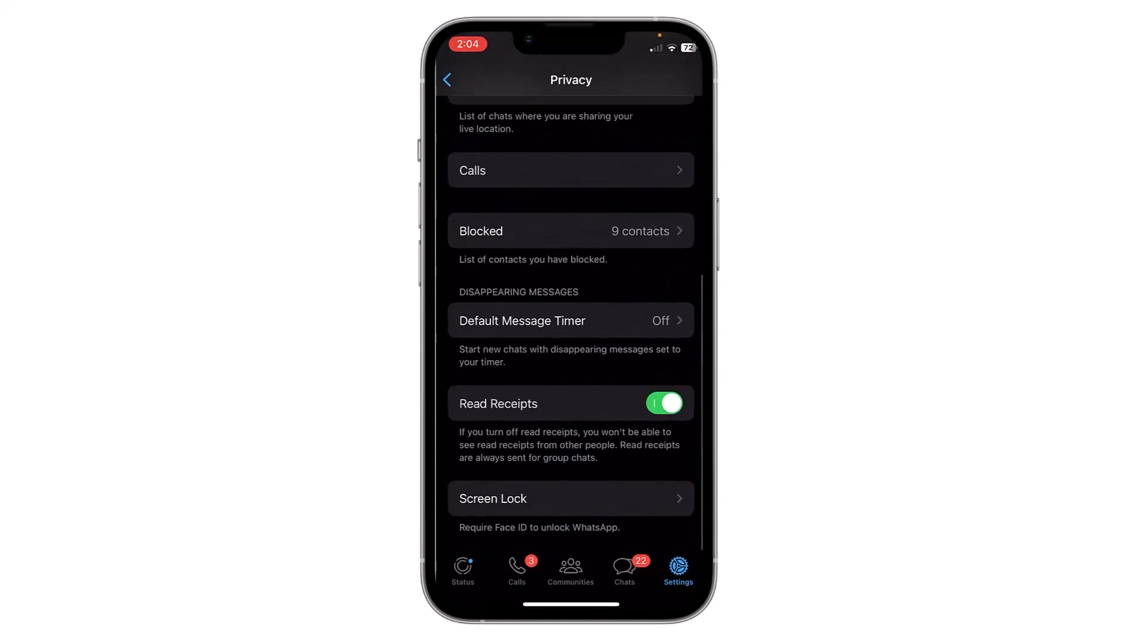
# Try Immediately and After 1 hour, then settle on After 15 minutes
pyautogui.click(571, 499)
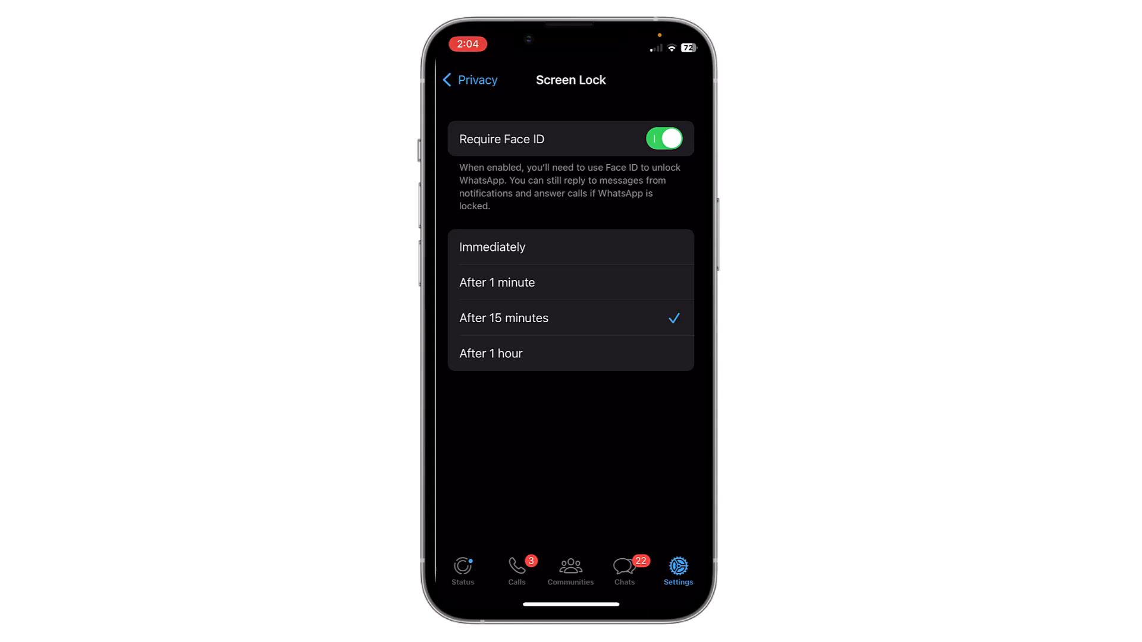
pyautogui.click(493, 247)
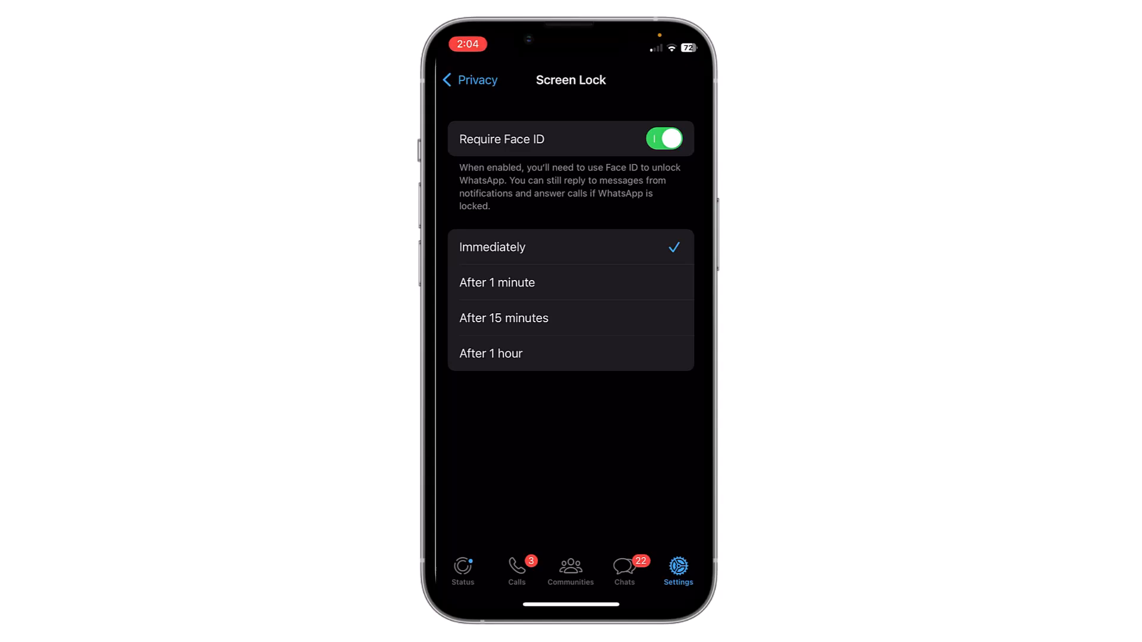
pyautogui.click(490, 353)
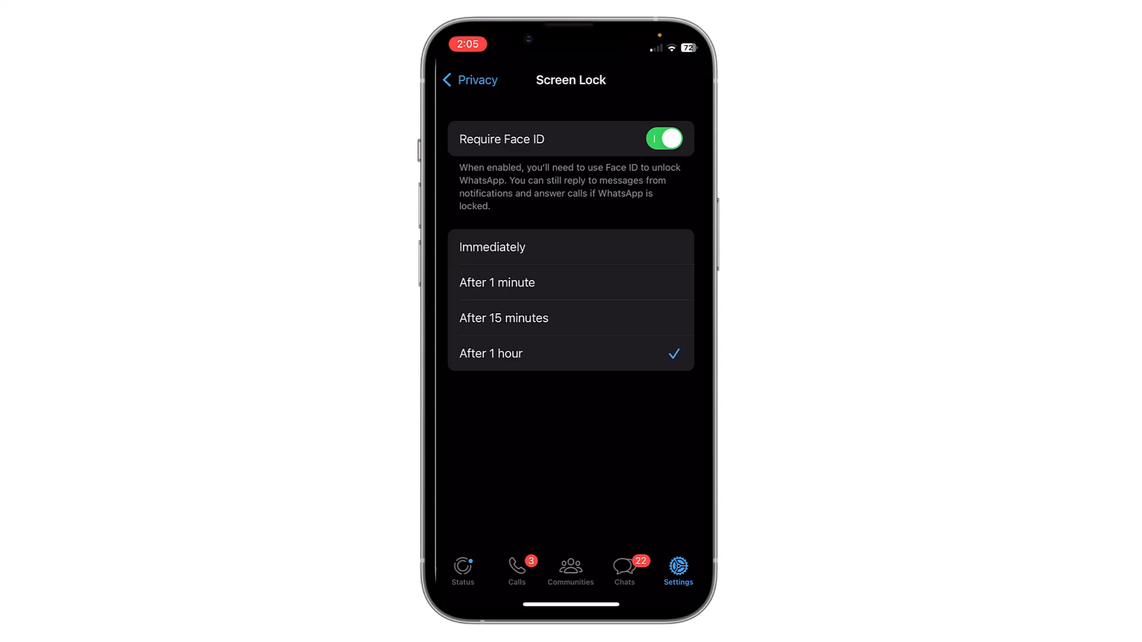
pyautogui.click(503, 319)
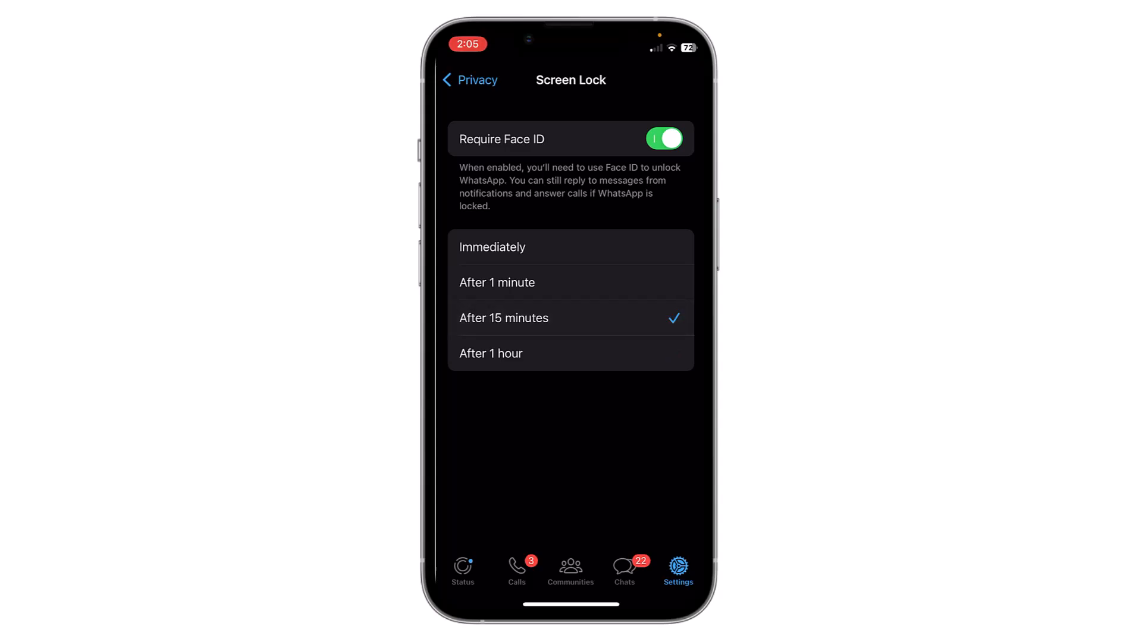